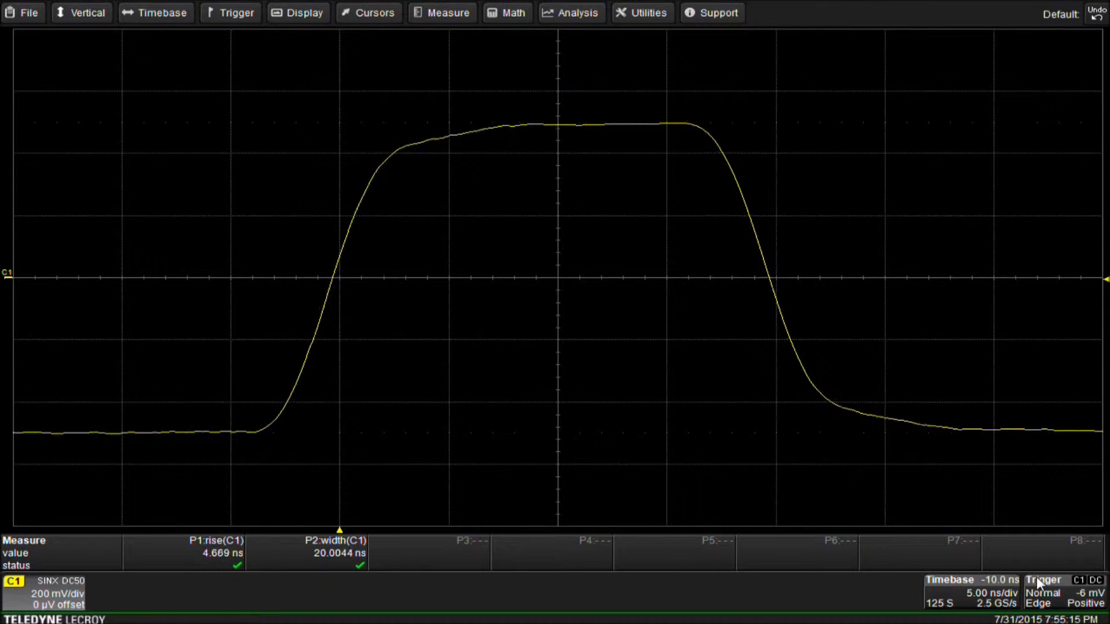
Configure P3 in Measure Setup as a Misc Dtrig time measurement on C1, reading about 9.91 ms.
{"action": "left_click", "coordinate": [448, 12]}
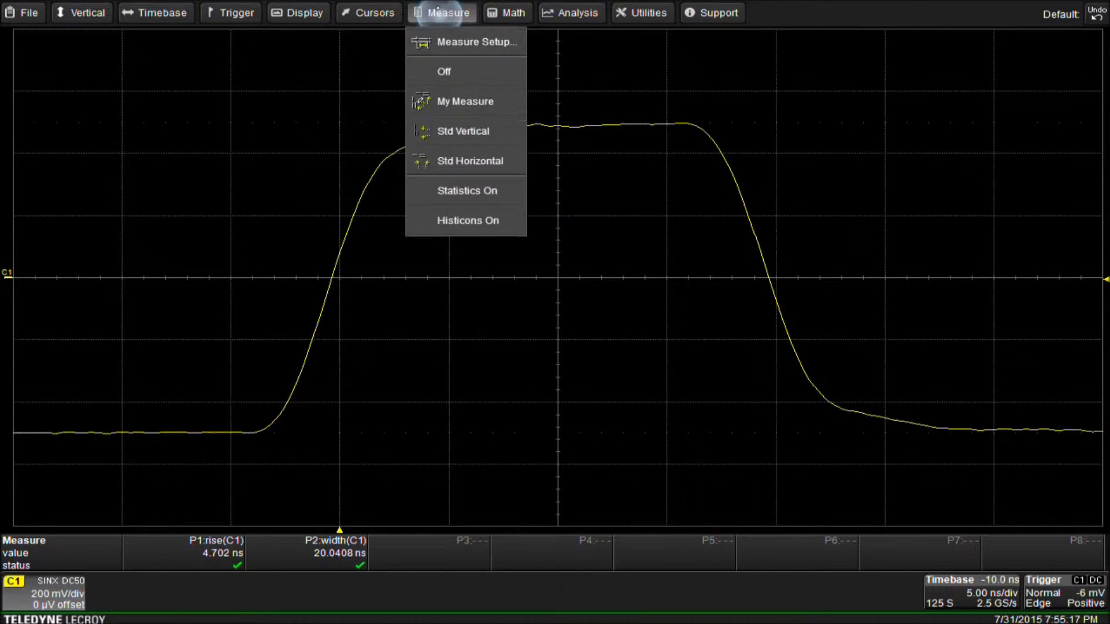
{"action": "left_click", "coordinate": [476, 41]}
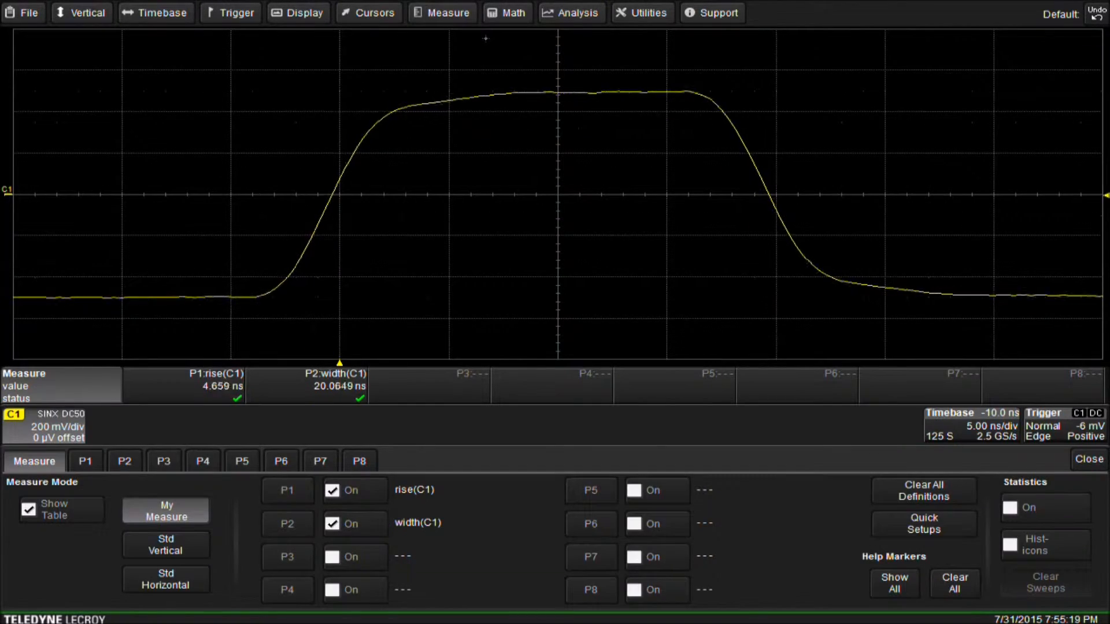
{"action": "left_click", "coordinate": [288, 557]}
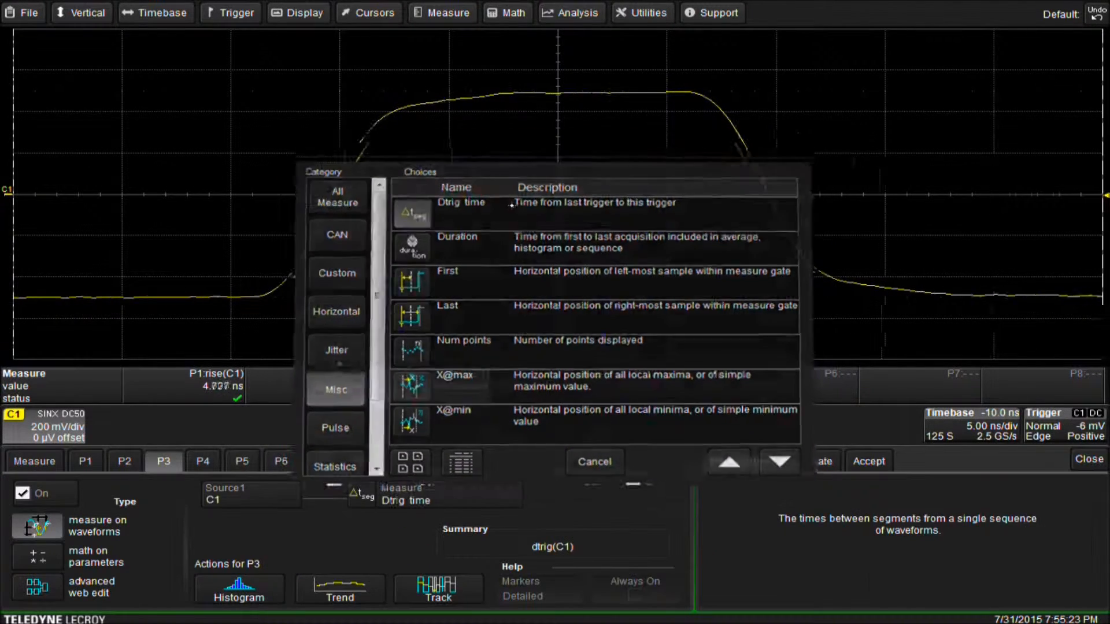
{"action": "left_click", "coordinate": [868, 461]}
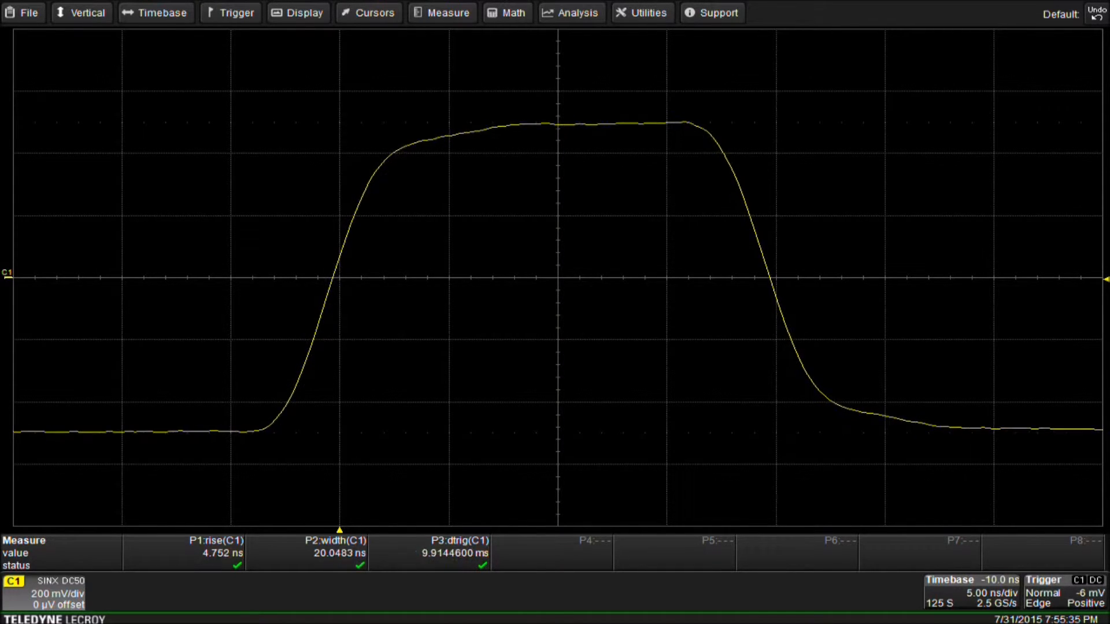
Set Horizontal Setup sampling to Sequence, capturing 10 segments with dtrig reading 1.0000 µs.
{"action": "left_click", "coordinate": [155, 13]}
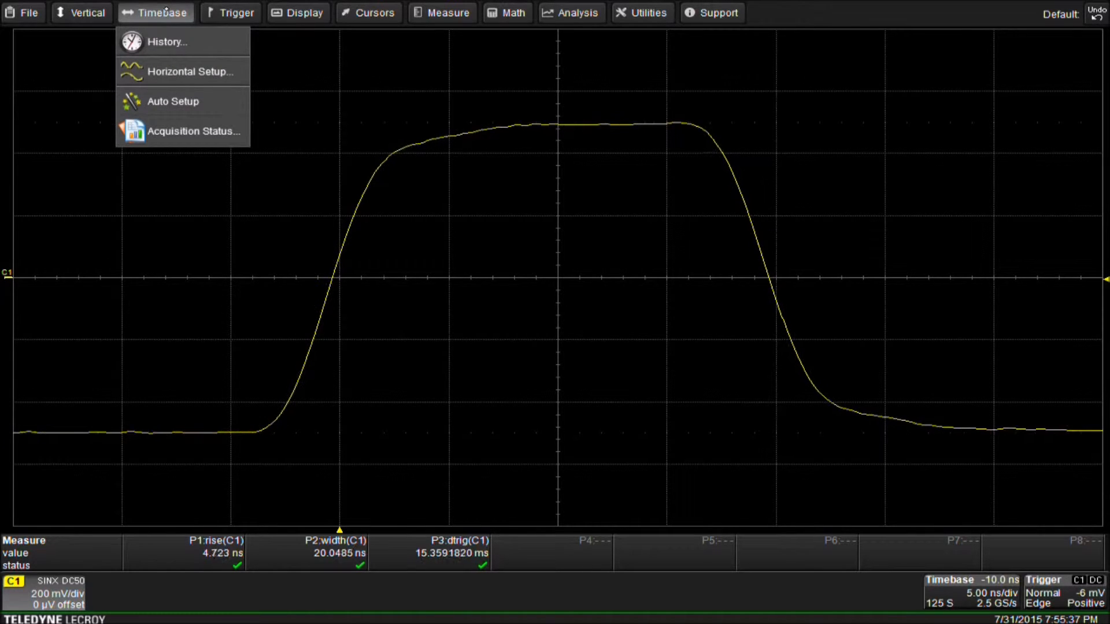
{"action": "left_click", "coordinate": [190, 72]}
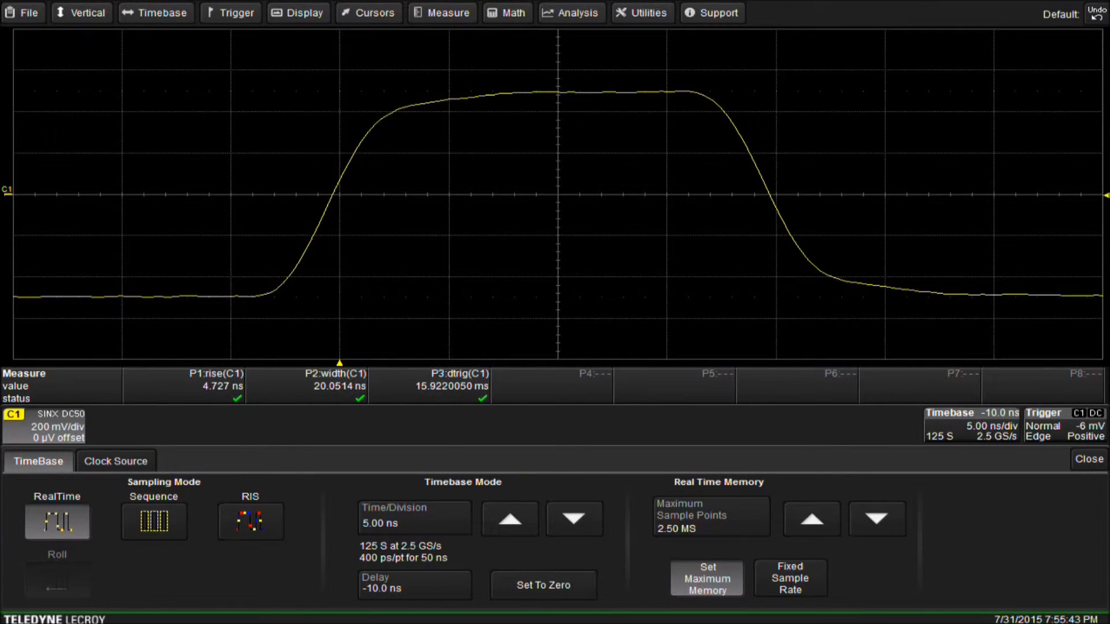
{"action": "left_click", "coordinate": [153, 522]}
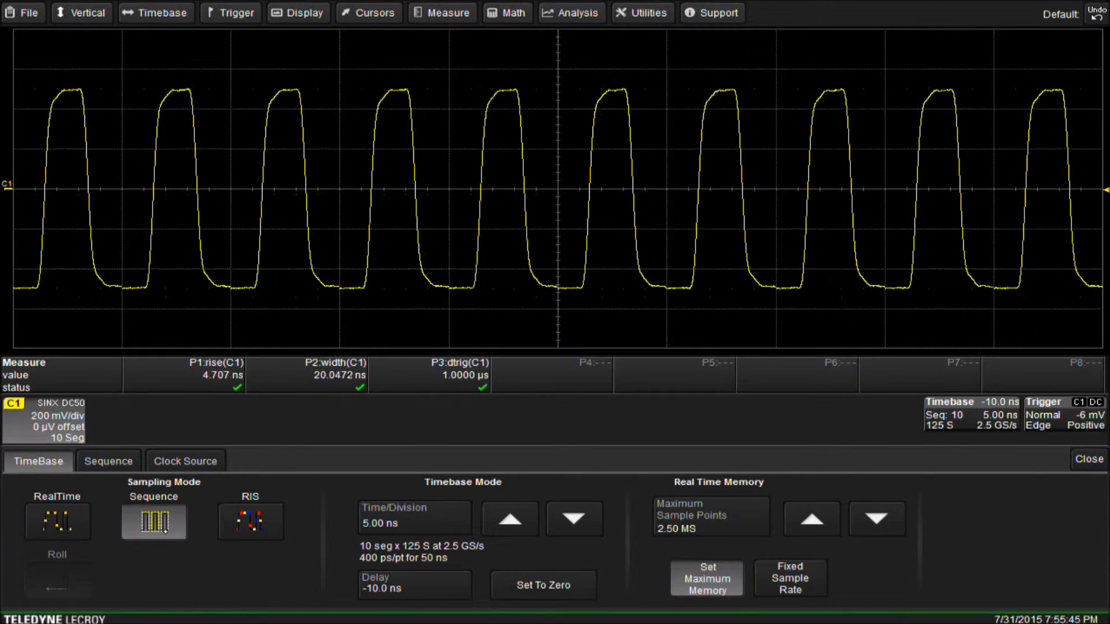
{"action": "left_click", "coordinate": [1089, 459]}
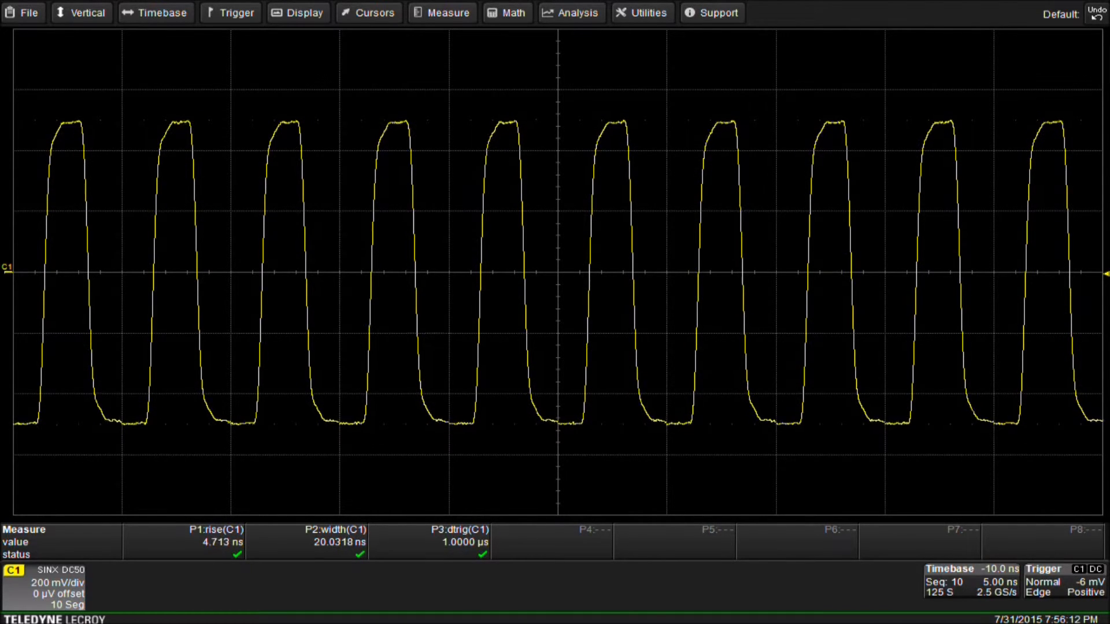
{"action": "left_click", "coordinate": [154, 12]}
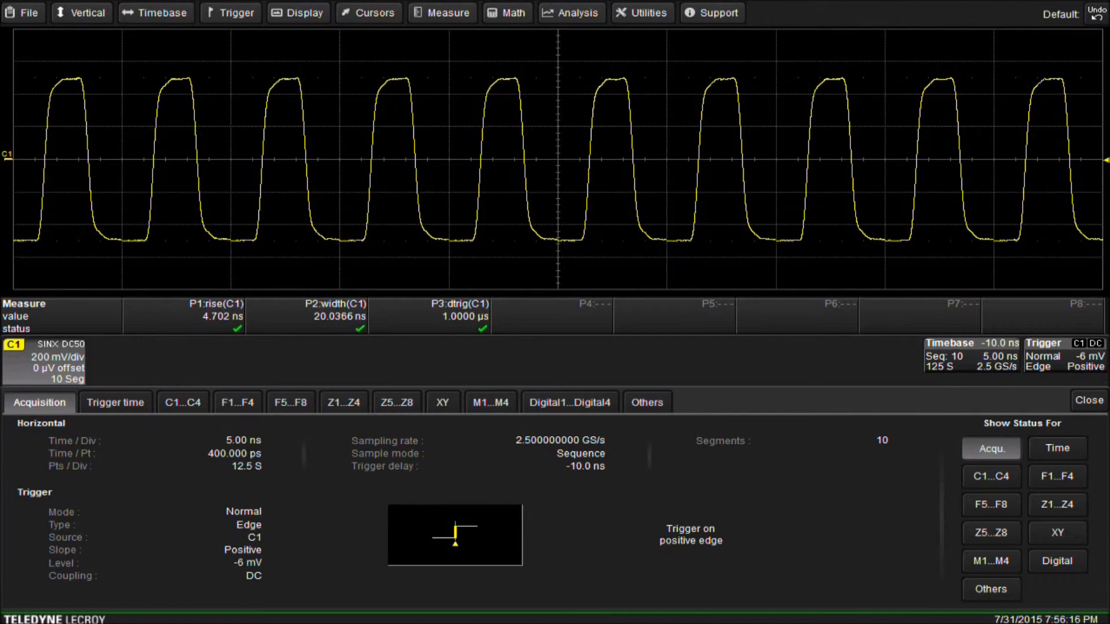
{"action": "left_click", "coordinate": [114, 402]}
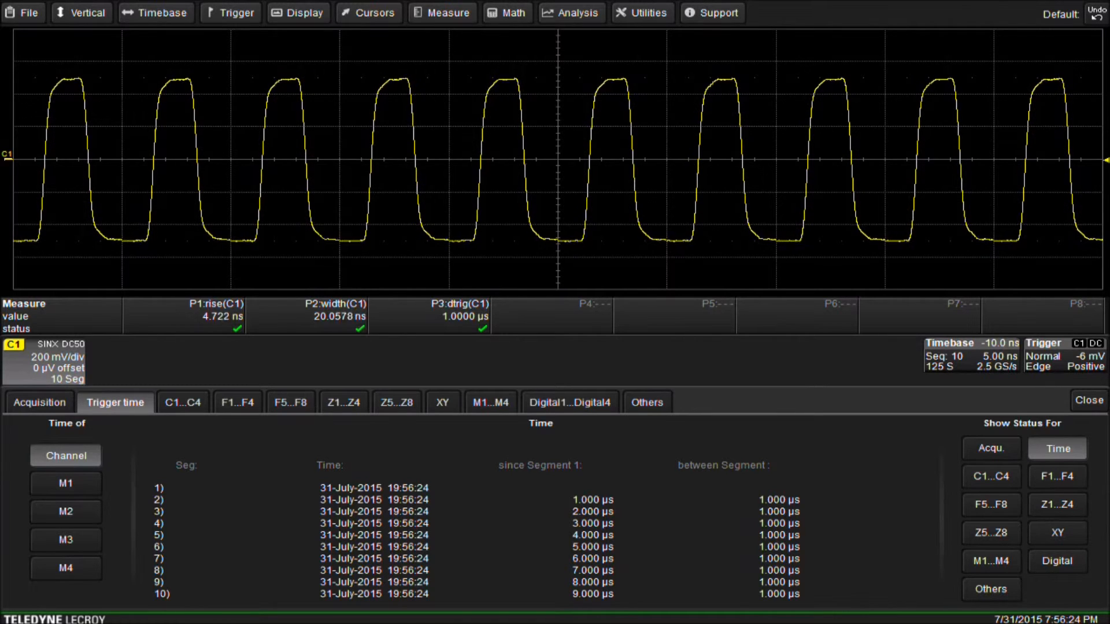
{"action": "left_click", "coordinate": [1088, 400]}
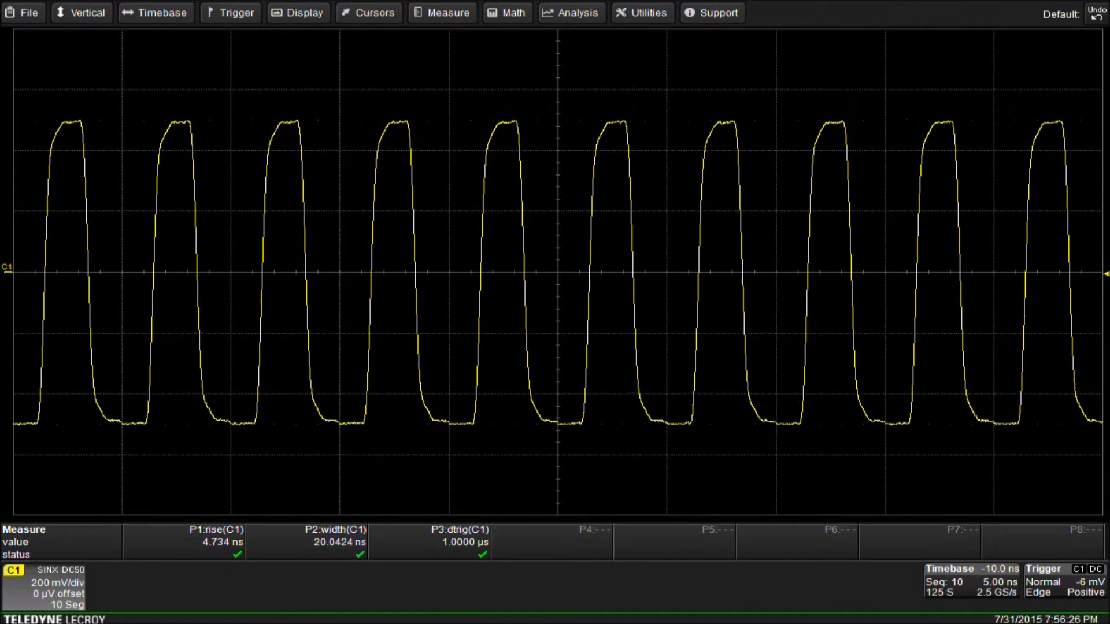